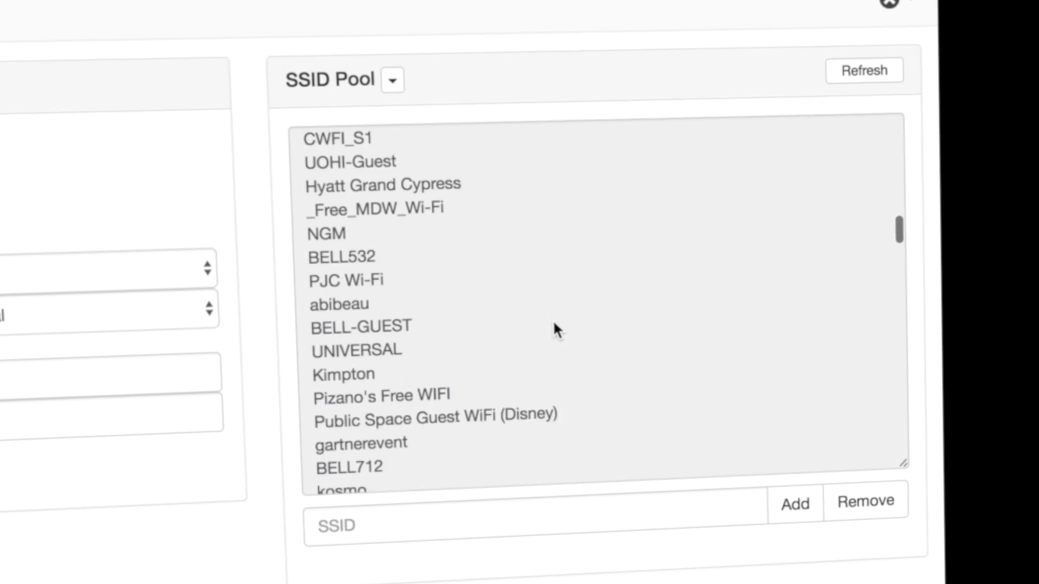
scroll("down", 3)
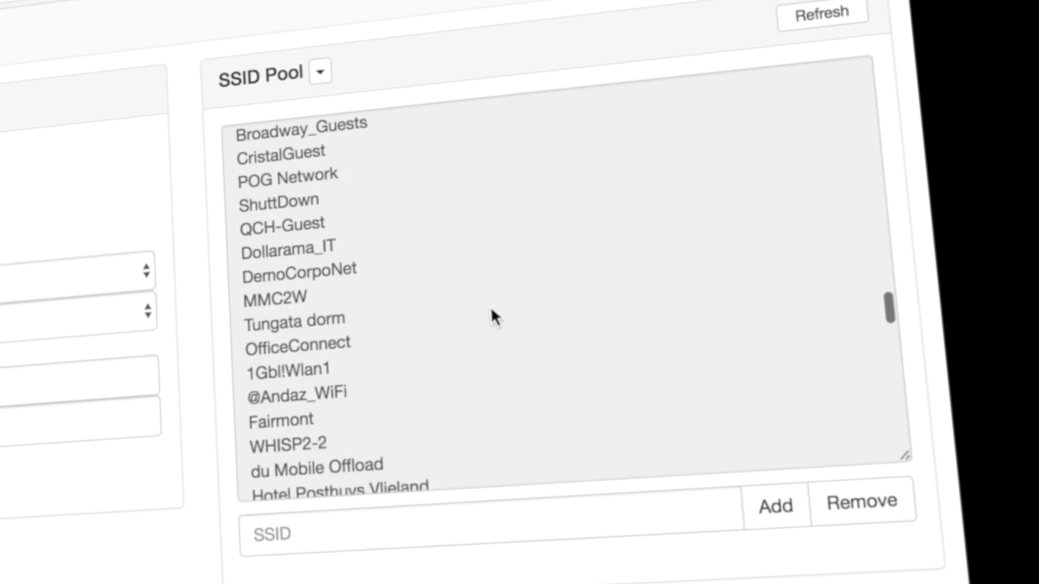
scroll("down", 3)
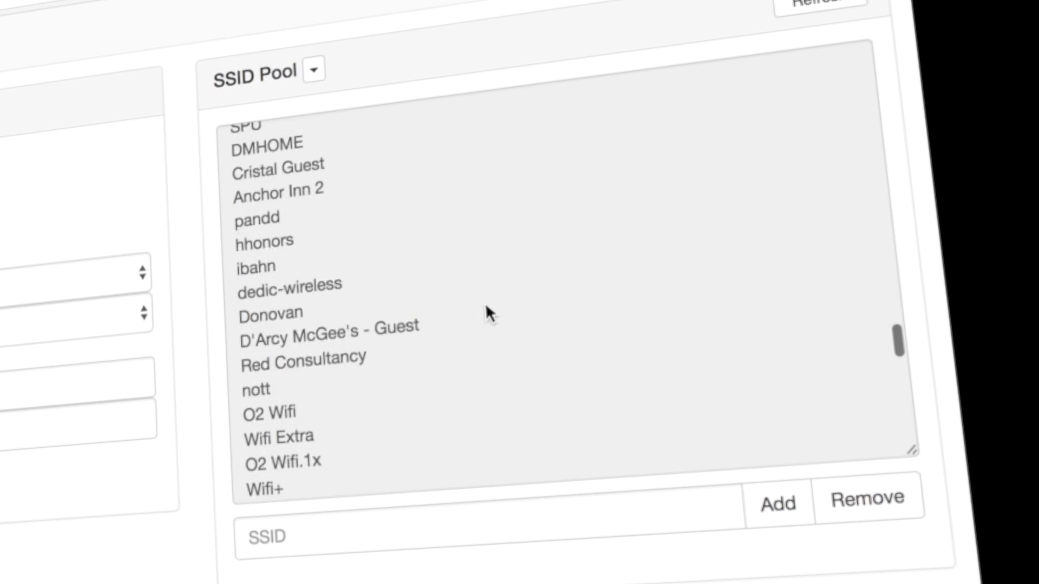